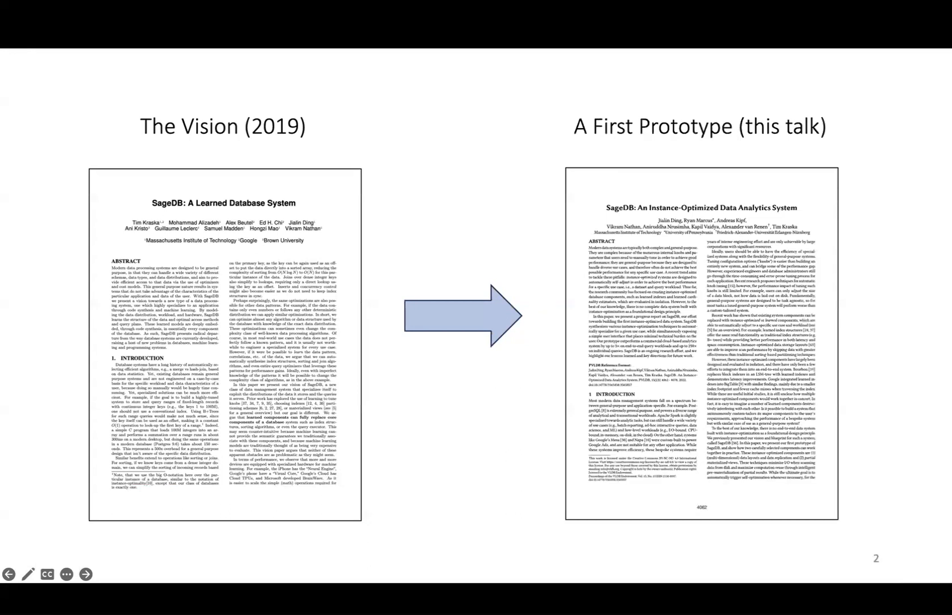
# - Advance from slide 2 to slide 6, data layouts sorted by age and salary
pyautogui.click(84, 573)
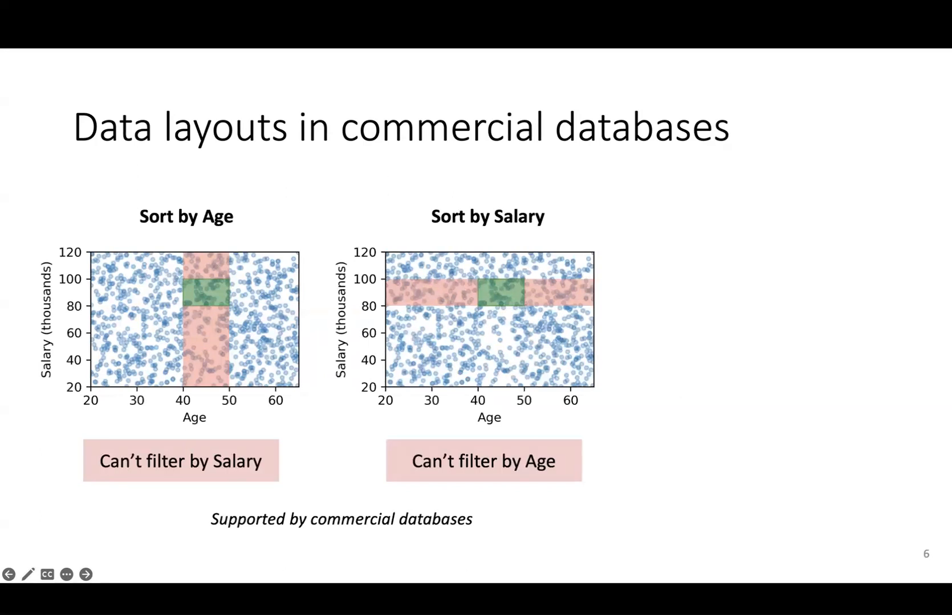
# - Advance to slide 7, 'Flood: an instance-optimized data layout'
pyautogui.click(86, 574)
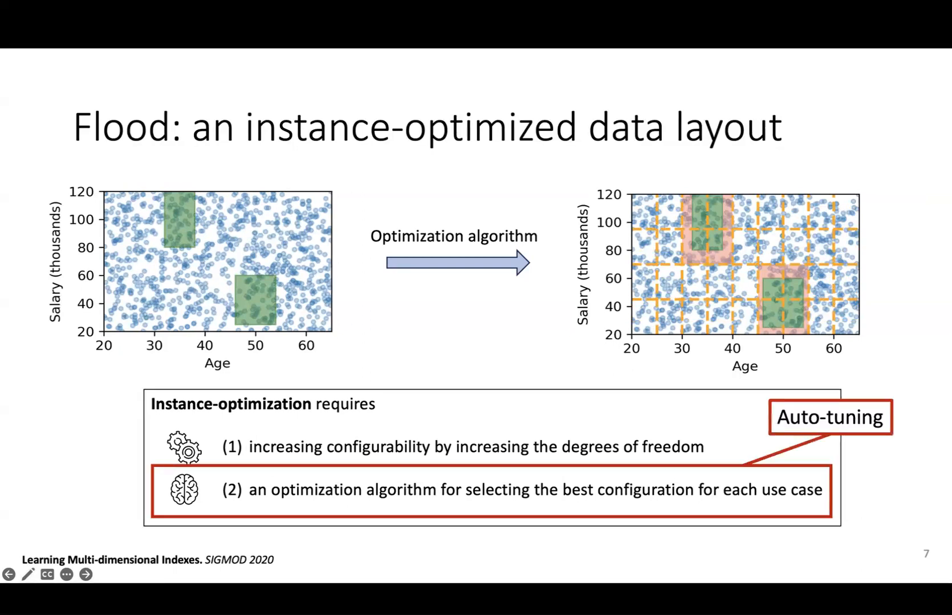
# - Advance to slide 15 with the query template and PMV grid
pyautogui.click(86, 575)
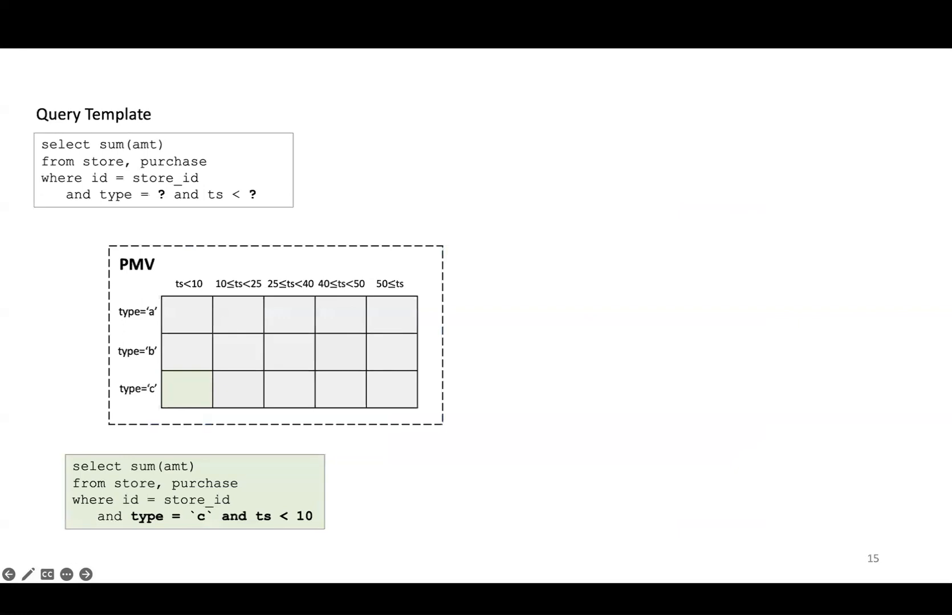
pyautogui.click(86, 574)
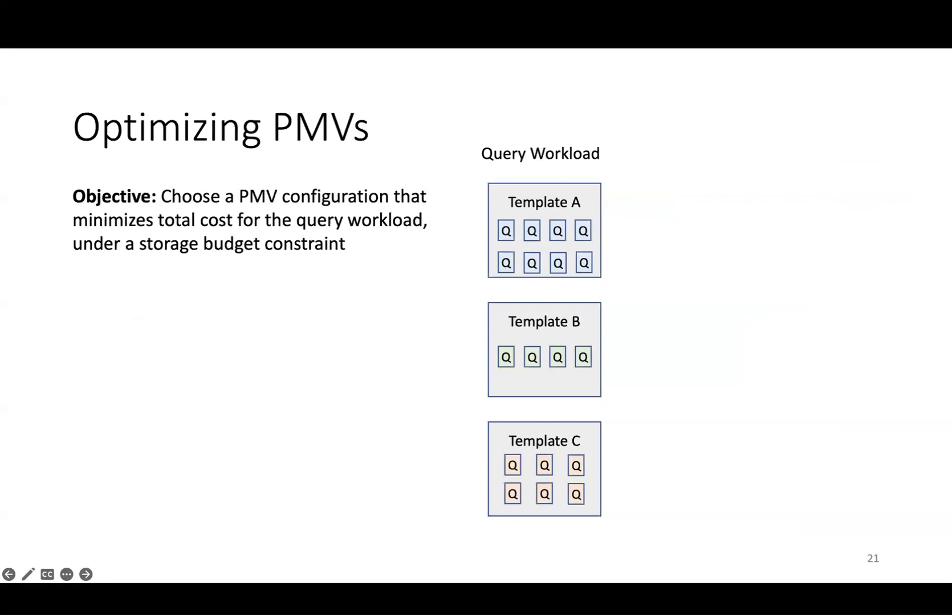
# - Advance to slide 23, Optimizing PMVs, with the execute-query (90) storage bar
pyautogui.click(87, 575)
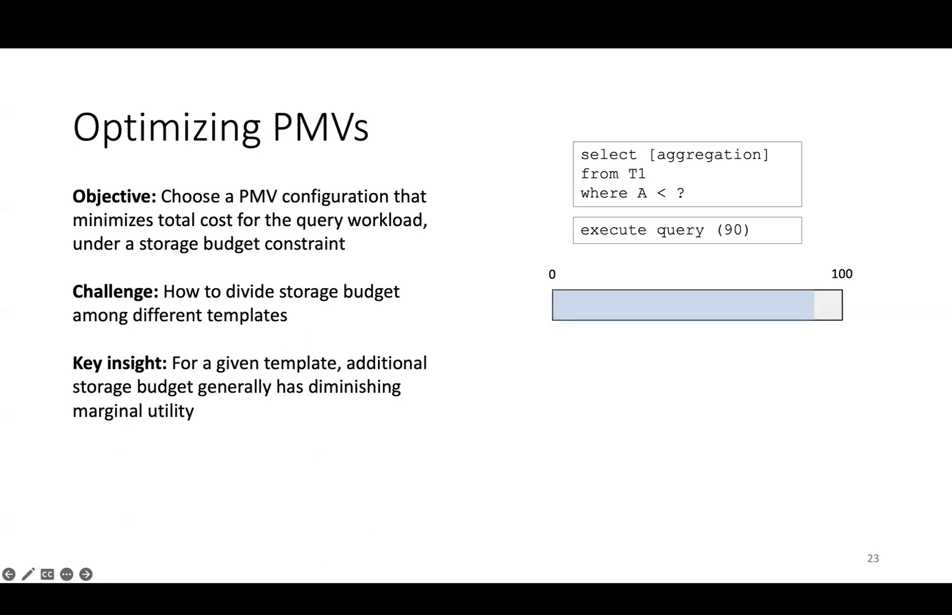
pyautogui.click(86, 574)
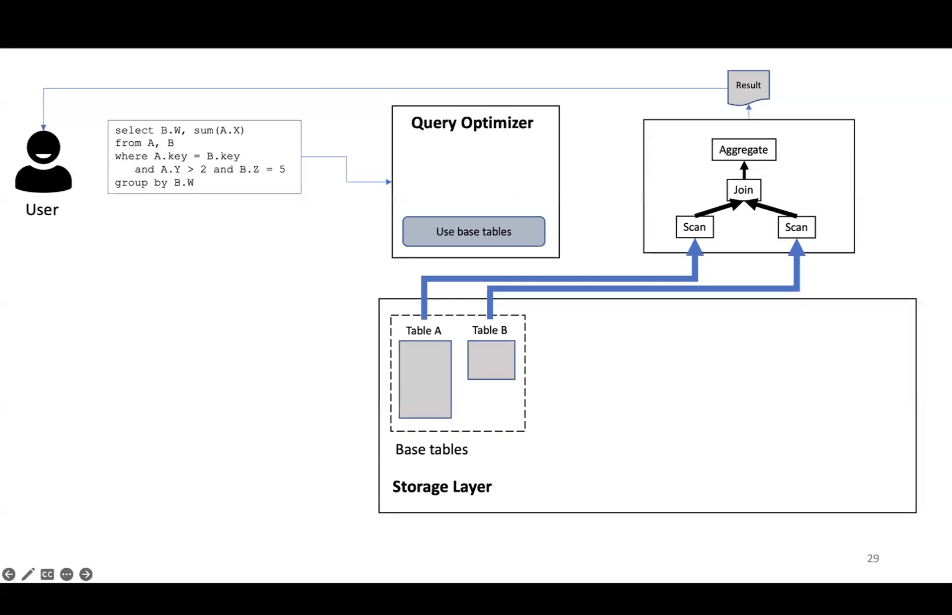
# - Reveal the optimization loop with 10MB memory and 10GB disk budgets, plus replicas and PMVs
pyautogui.write('optimize with memory budget 10MB and disk budget 10GB')
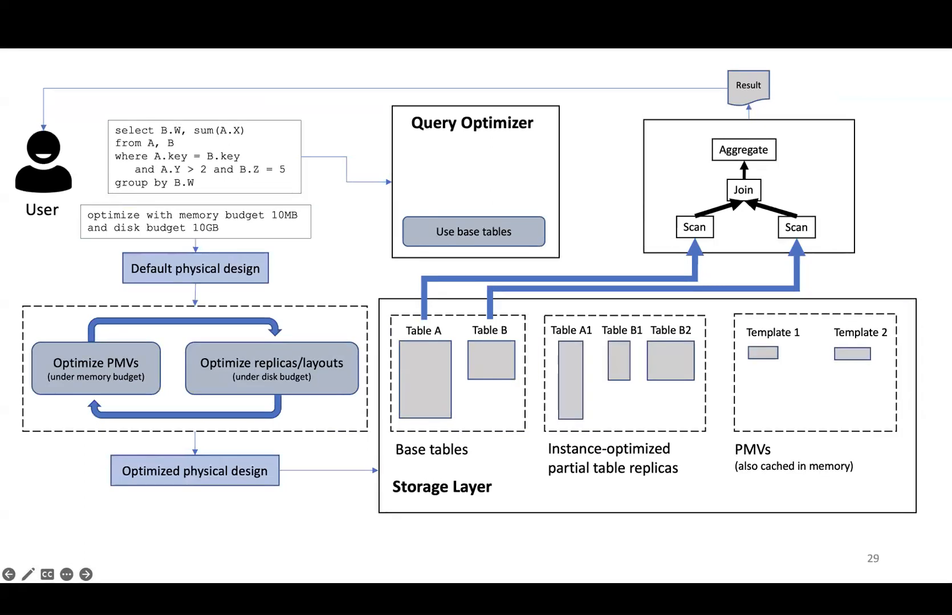
# - Advance past slide 30 to slide 33, Results for SageDB versus System X
pyautogui.click(85, 575)
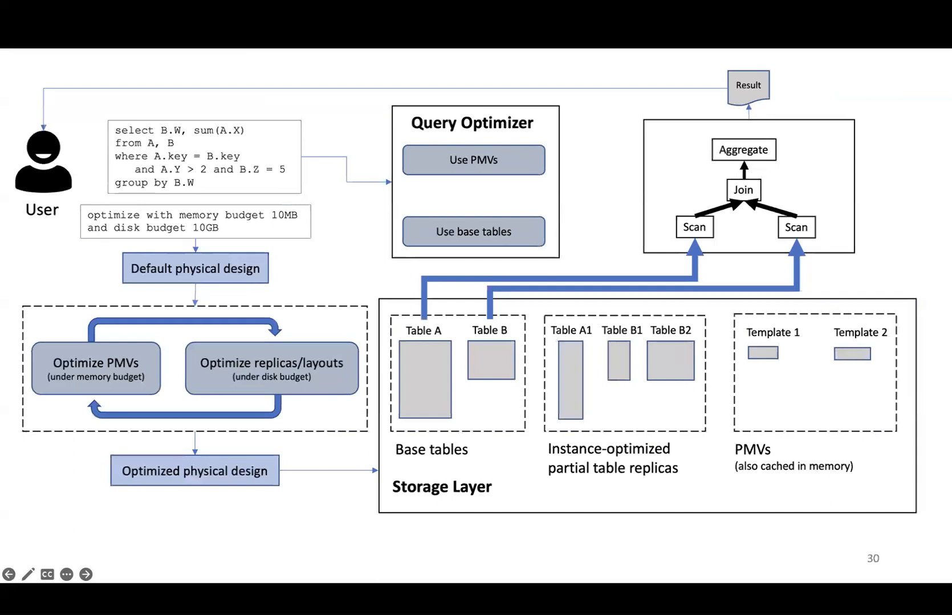
pyautogui.click(86, 575)
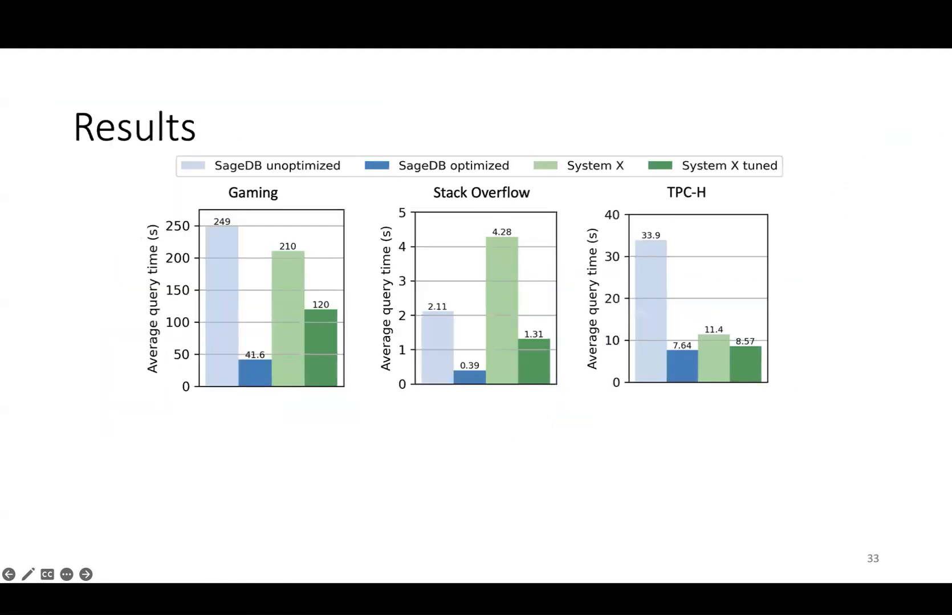